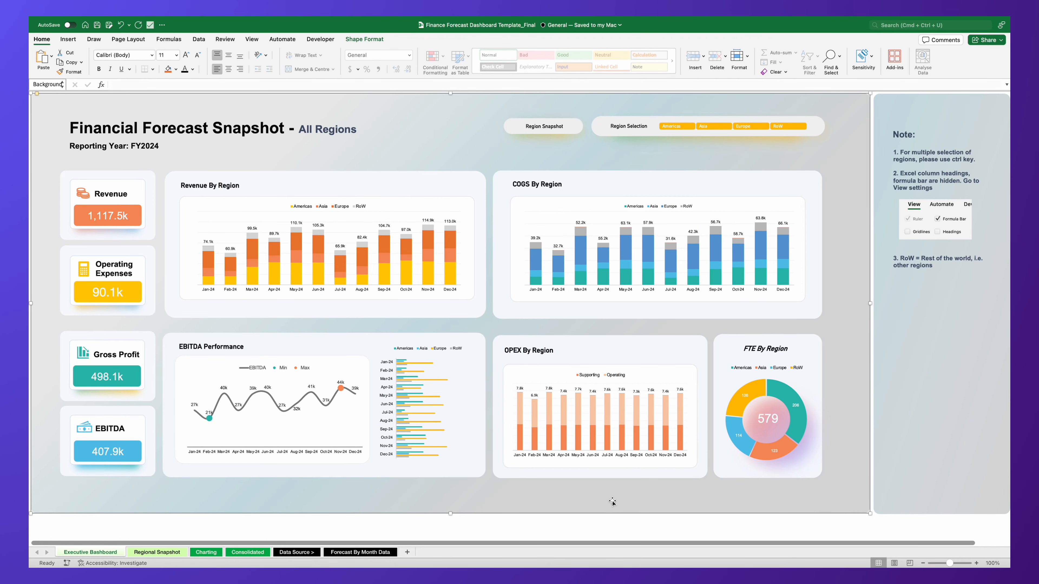
pyautogui.moveTo(664, 152)
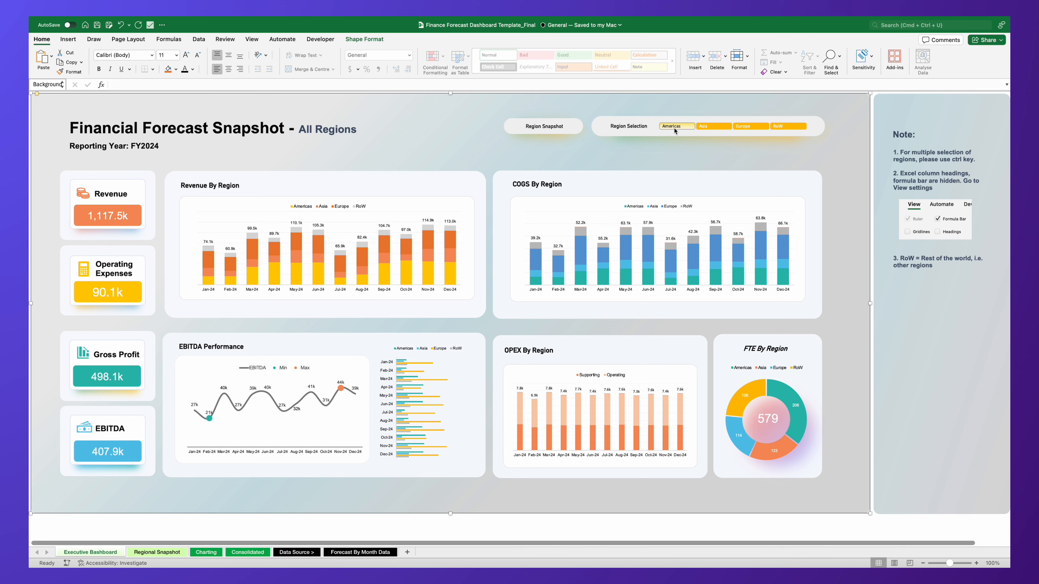
# - Filter the Executive Dashboard's Region Selection slicer down to the Americas figures
pyautogui.click(712, 126)
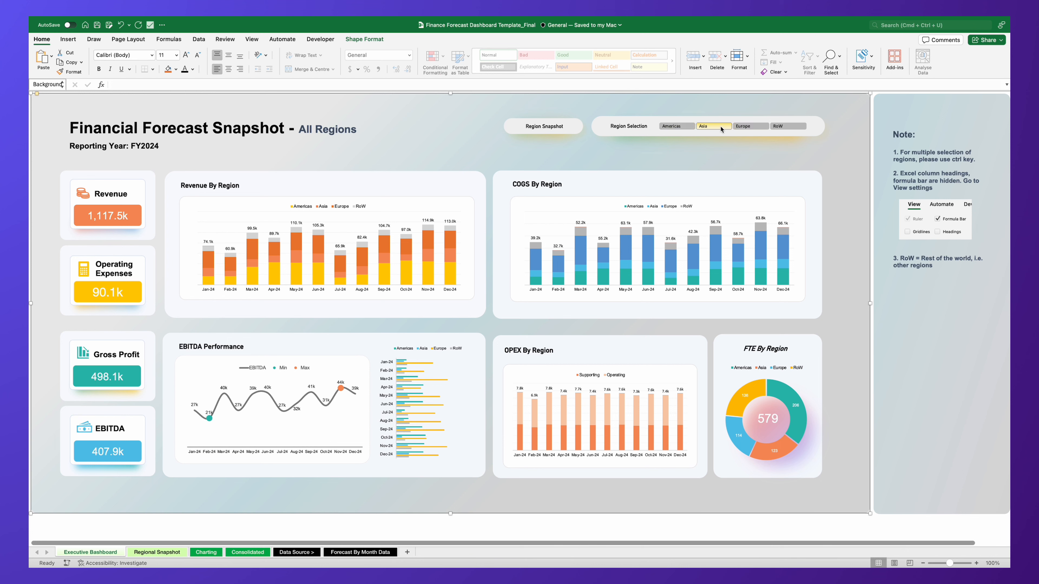
pyautogui.click(676, 126)
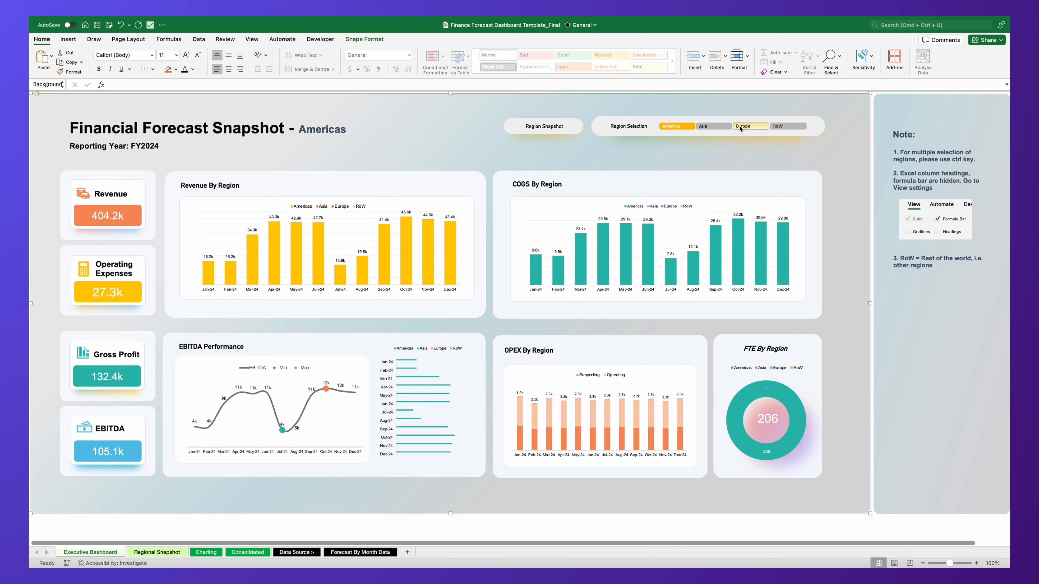
pyautogui.click(749, 126)
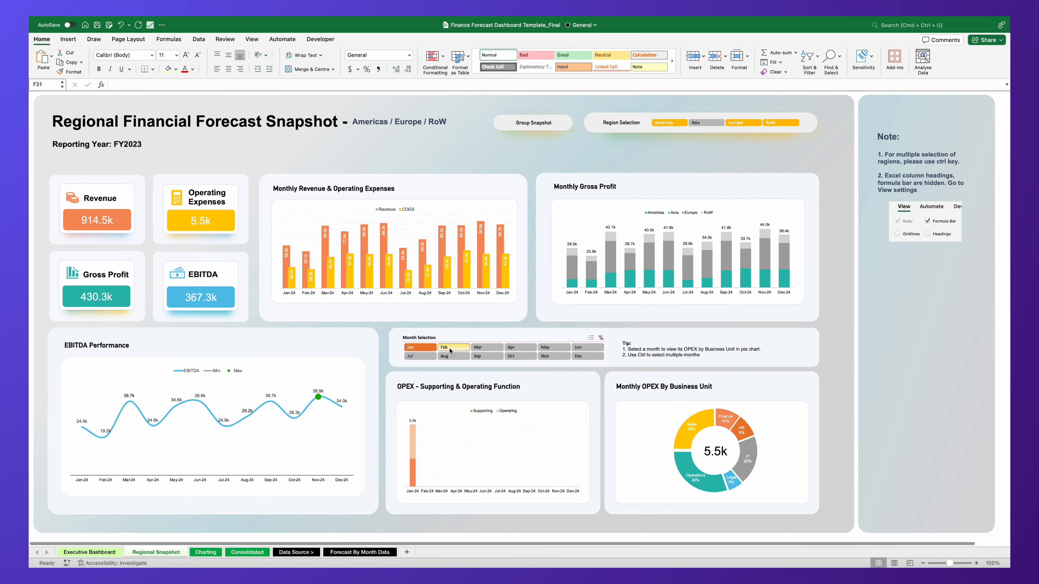
# - Extend the Month Selection slicer from February through June and beyond
pyautogui.click(553, 348)
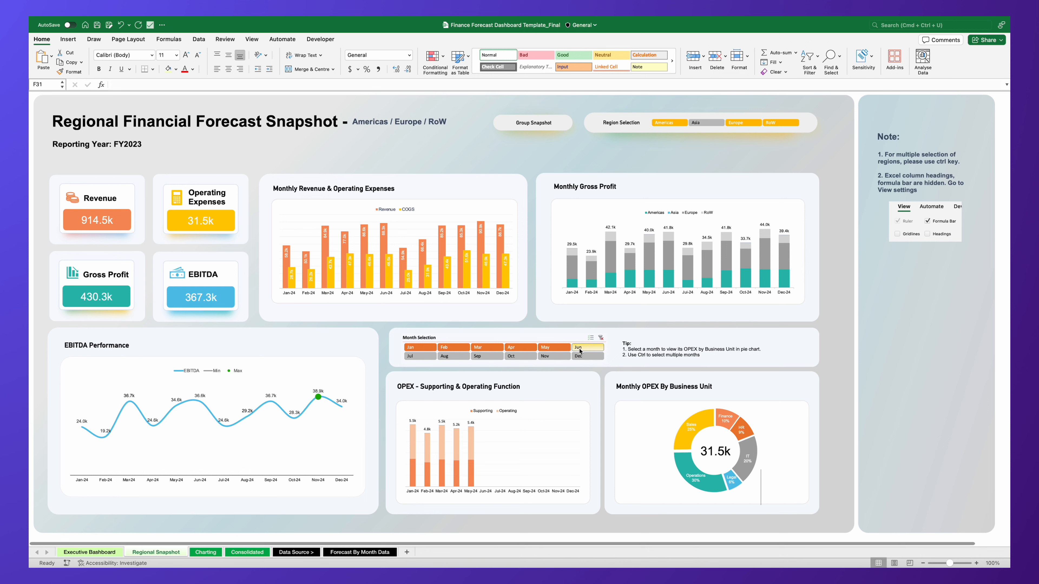
pyautogui.click(600, 337)
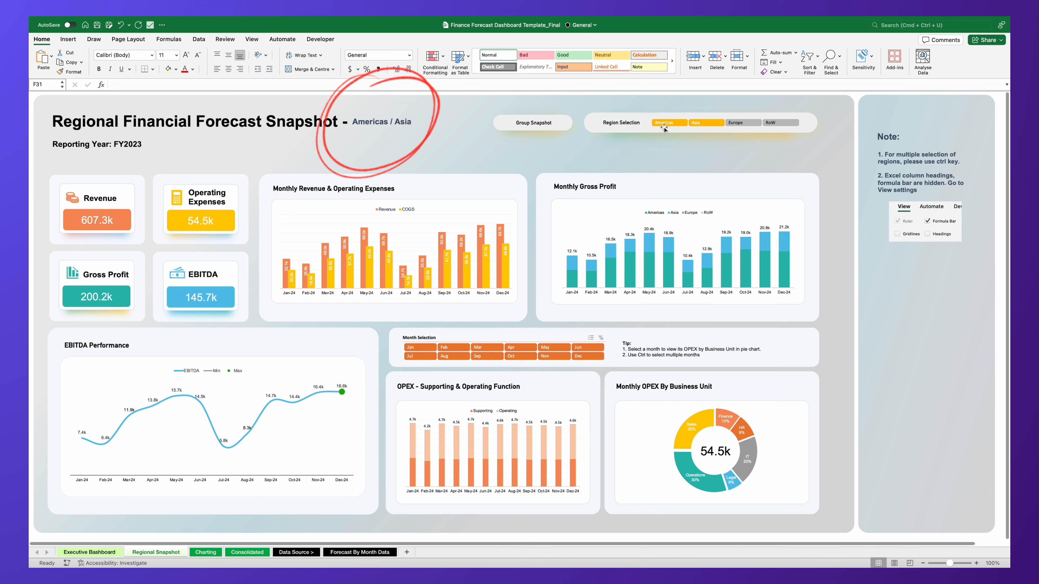
# - Select Americas, Europe and RoW together in the Region Selection slicer
pyautogui.click(705, 122)
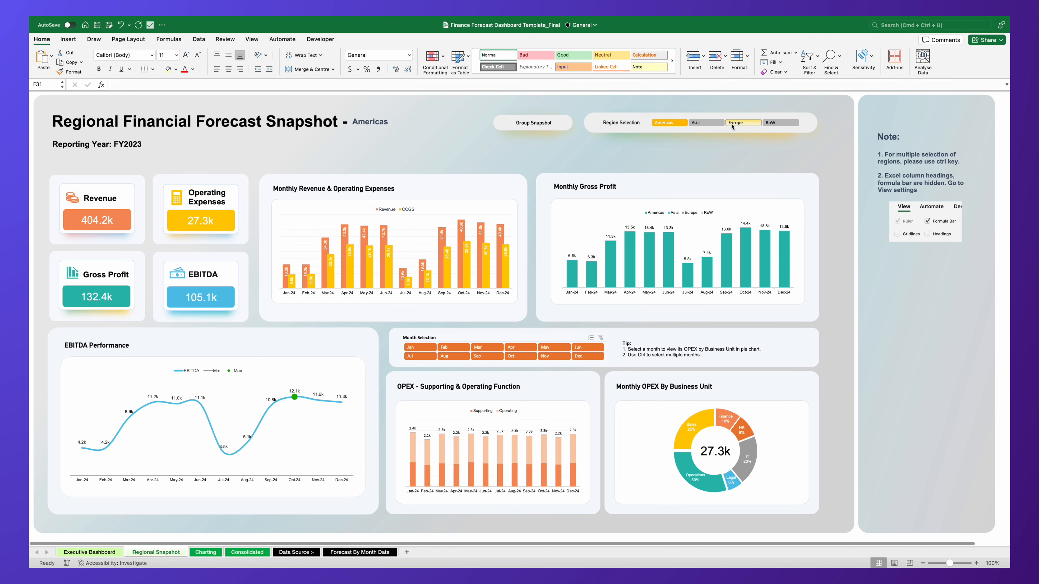
pyautogui.click(744, 123)
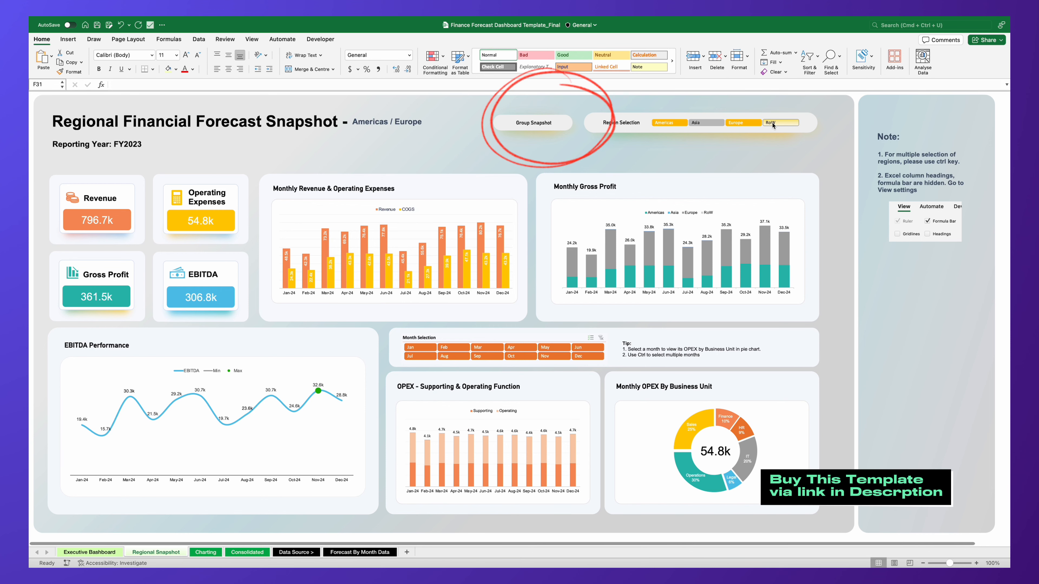
pyautogui.click(780, 123)
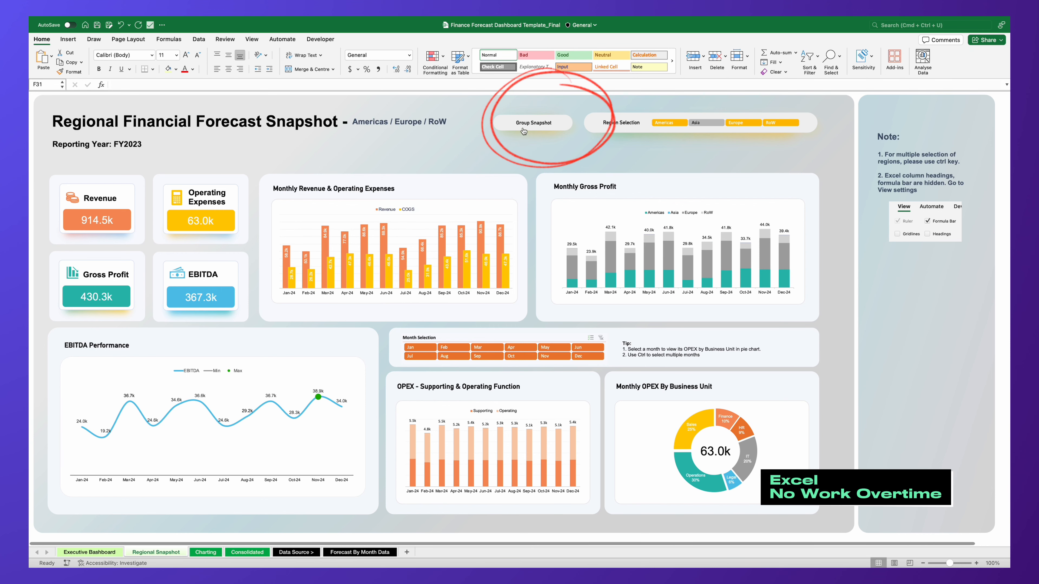
pyautogui.click(544, 127)
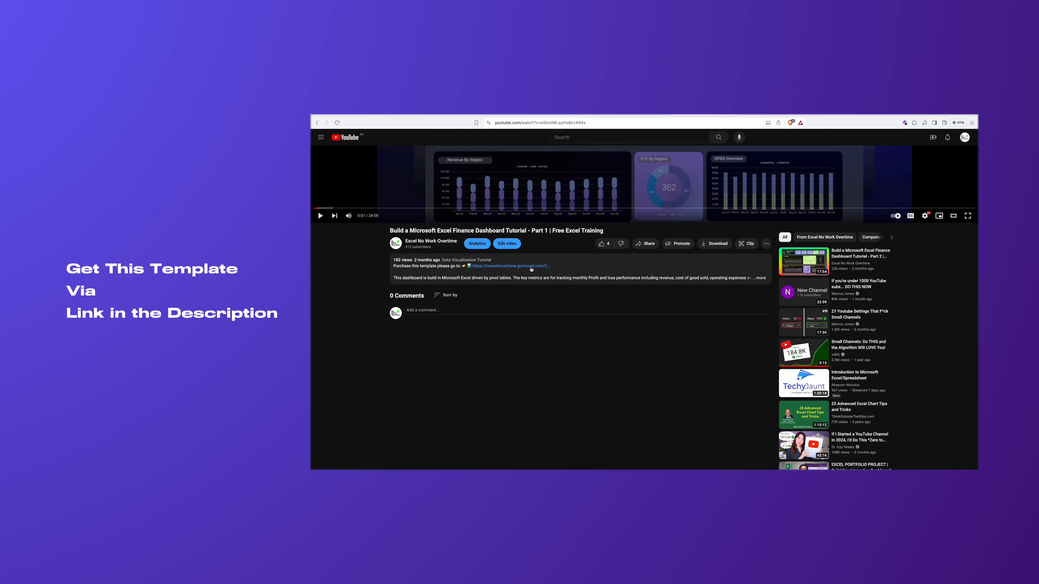
# - Follow the video description's purchase link to the KPI dashboard template's Gumroad page
pyautogui.click(509, 266)
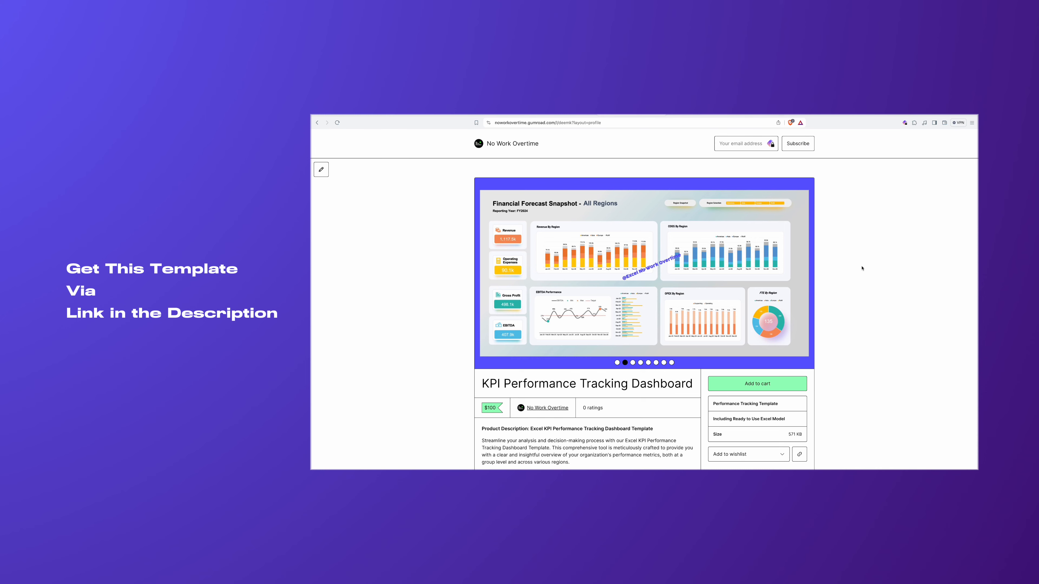
pyautogui.scroll(-3)
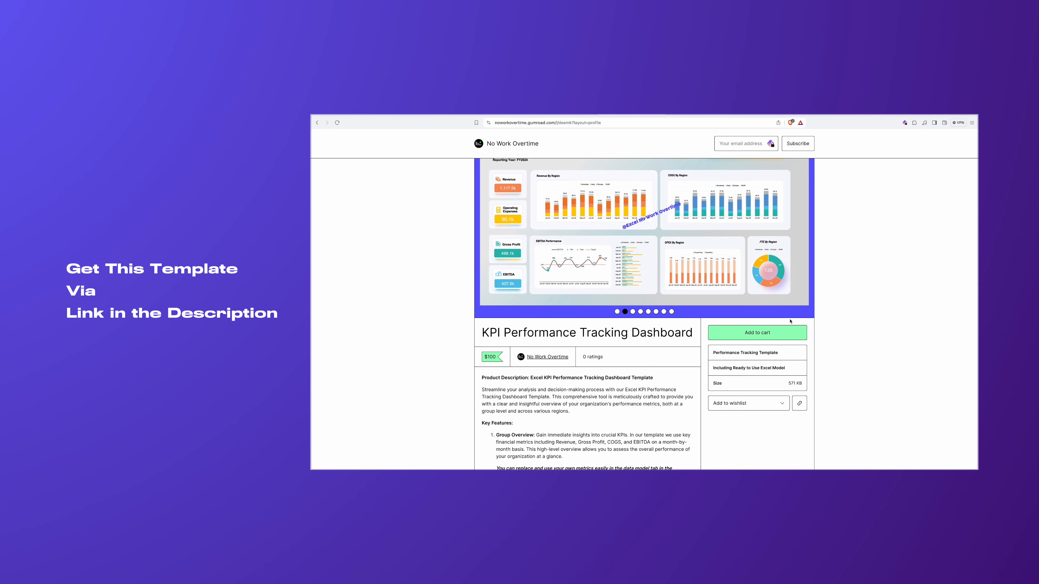
pyautogui.click(756, 332)
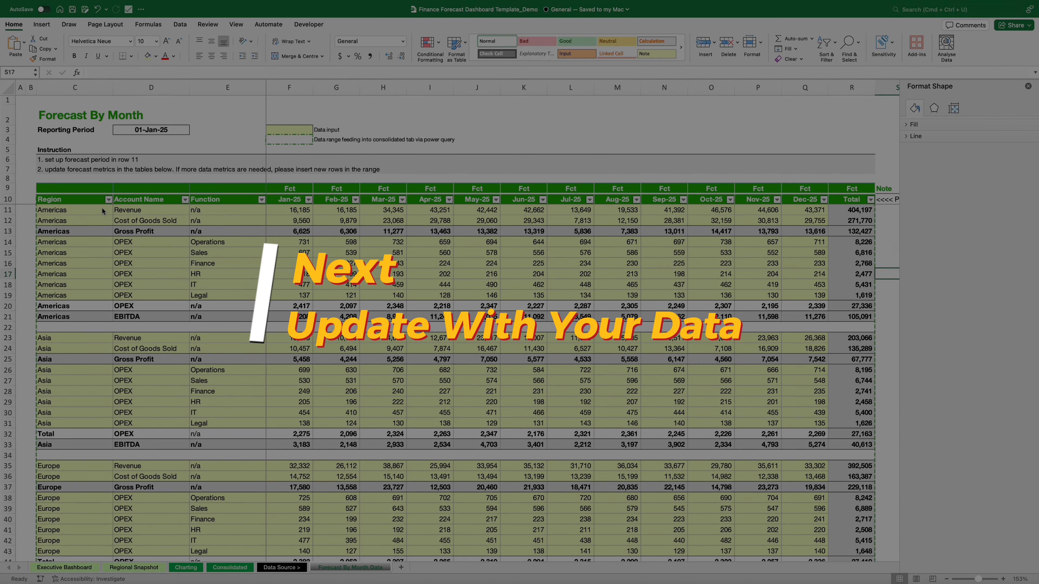
# - Pick a 2024 month from the Reporting Period dropdown on the Forecast By Month sheet
pyautogui.click(74, 210)
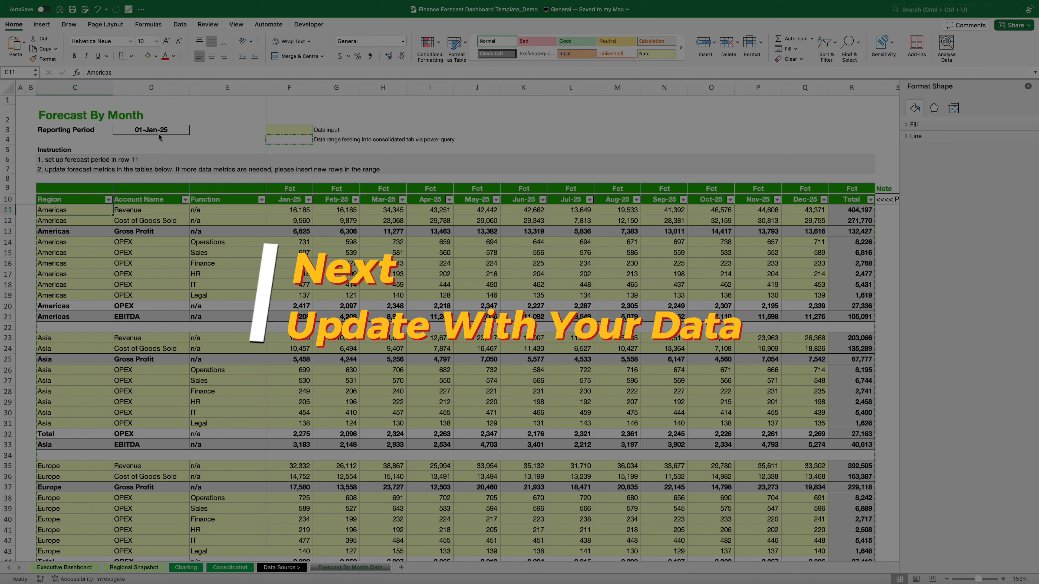
pyautogui.click(150, 130)
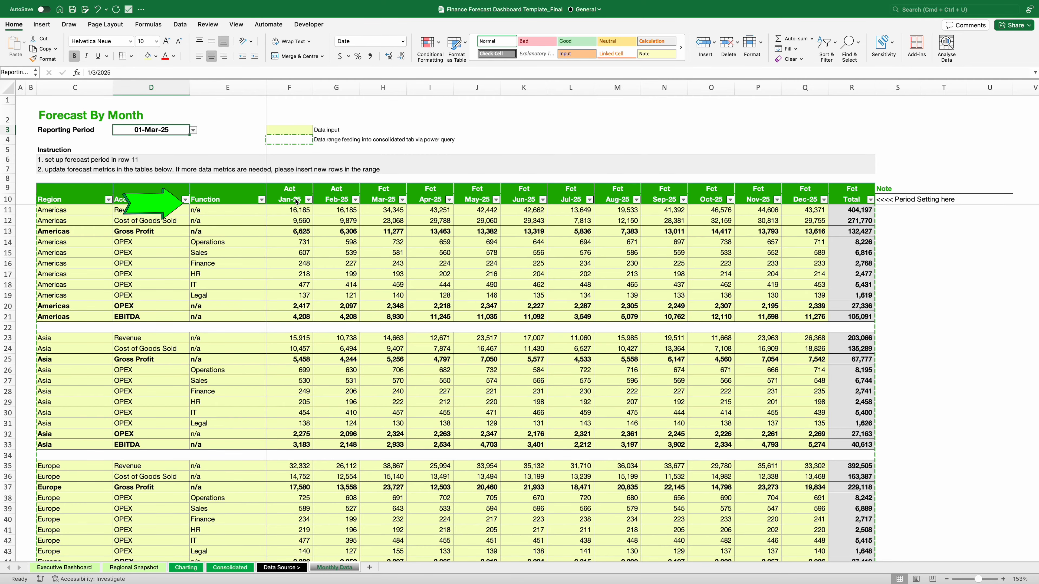
pyautogui.click(289, 204)
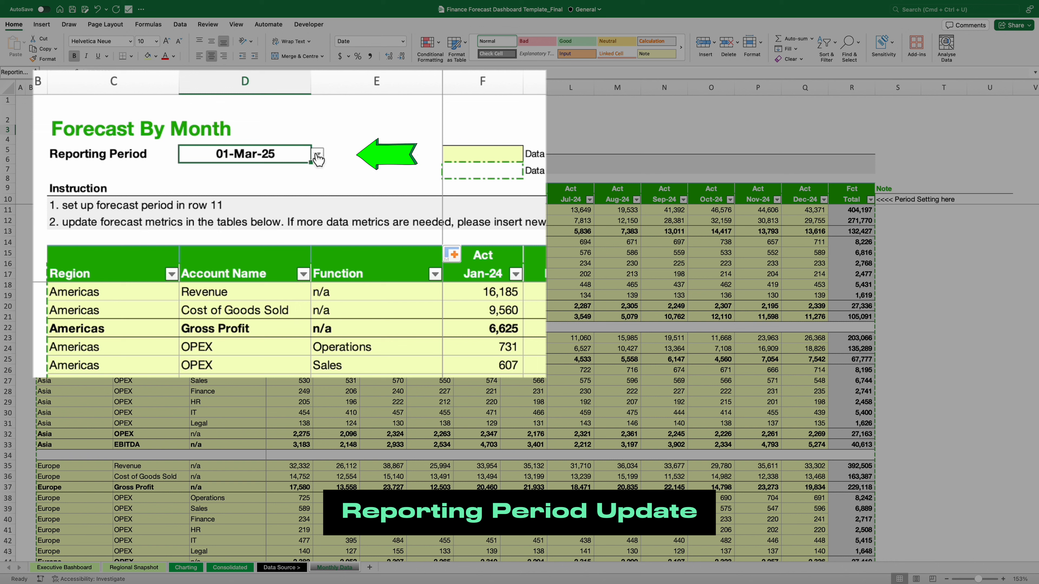
pyautogui.click(317, 154)
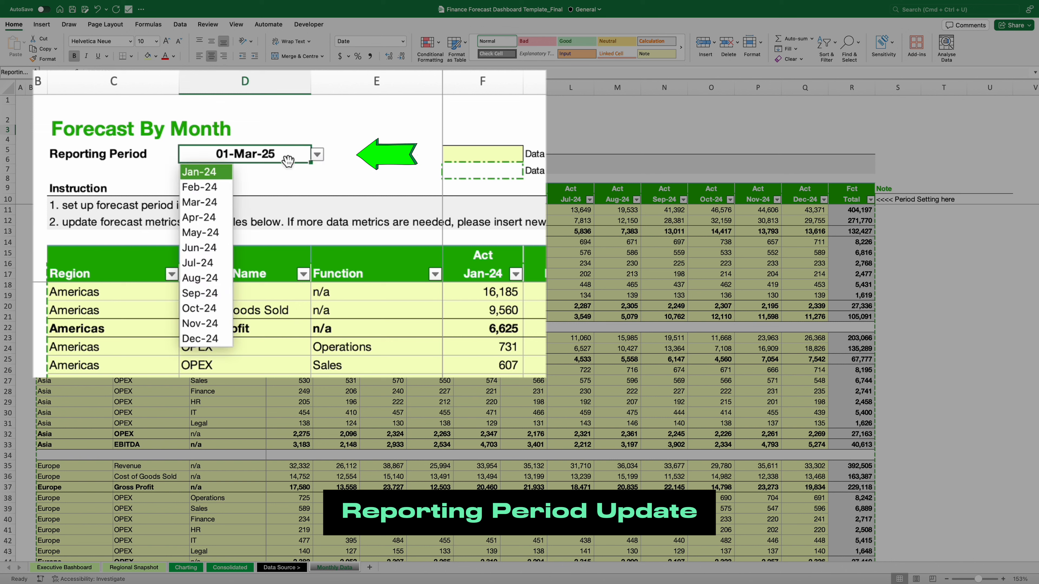
pyautogui.click(201, 201)
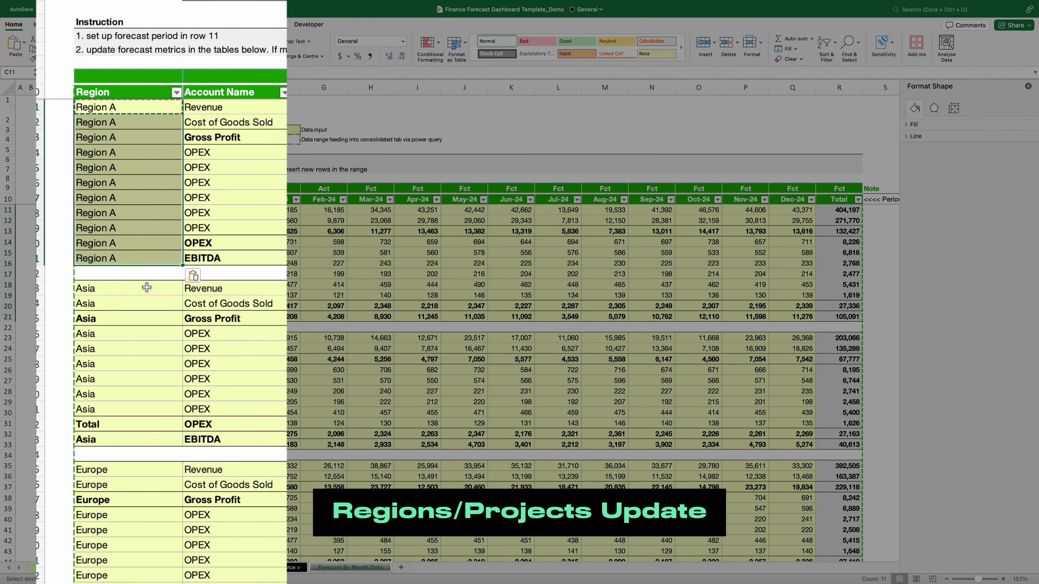
# - Relabel the Asia and Europe region blocks as Region B and Region C, filling down each block
pyautogui.write('Region B')
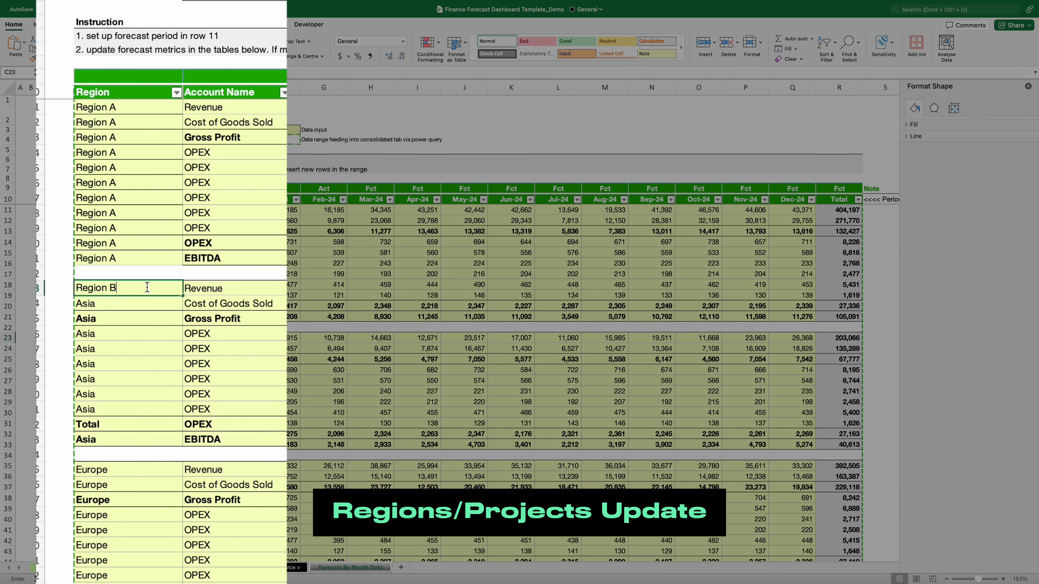
pyautogui.press('Return')
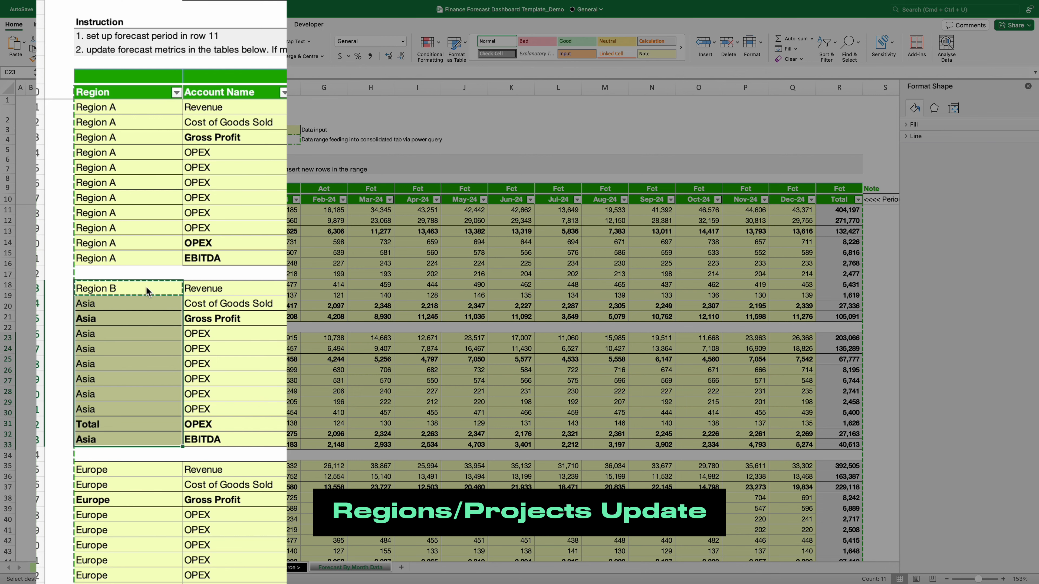
pyautogui.scroll(-3)
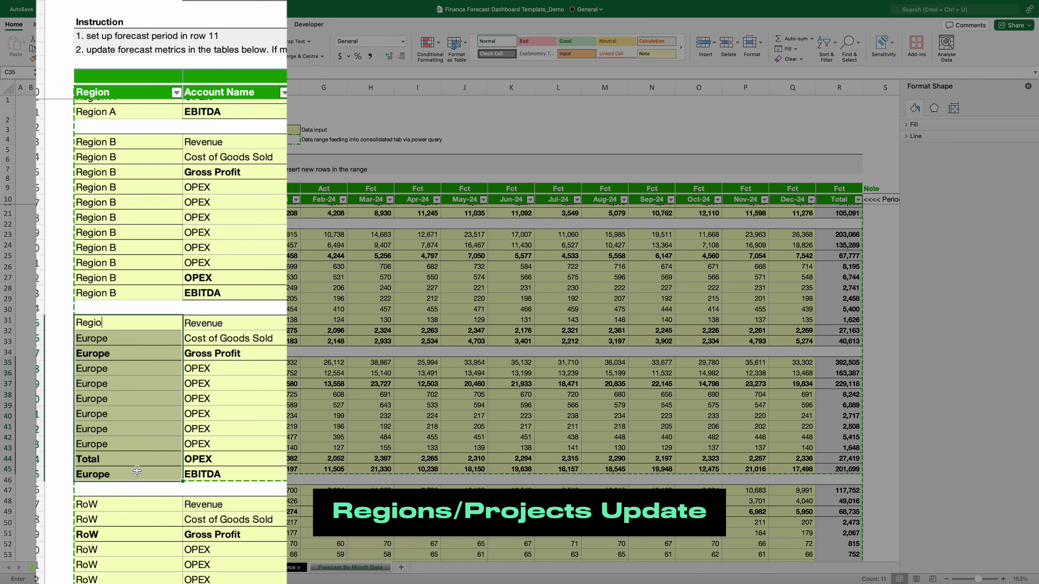
pyautogui.write('Region C')
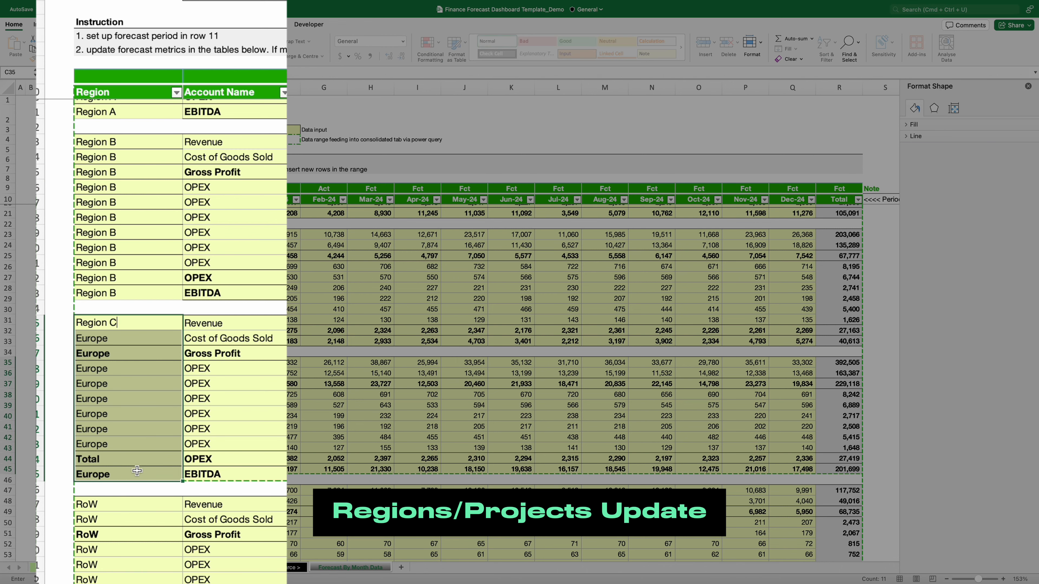
pyautogui.scroll(-3)
pyautogui.write('egion')
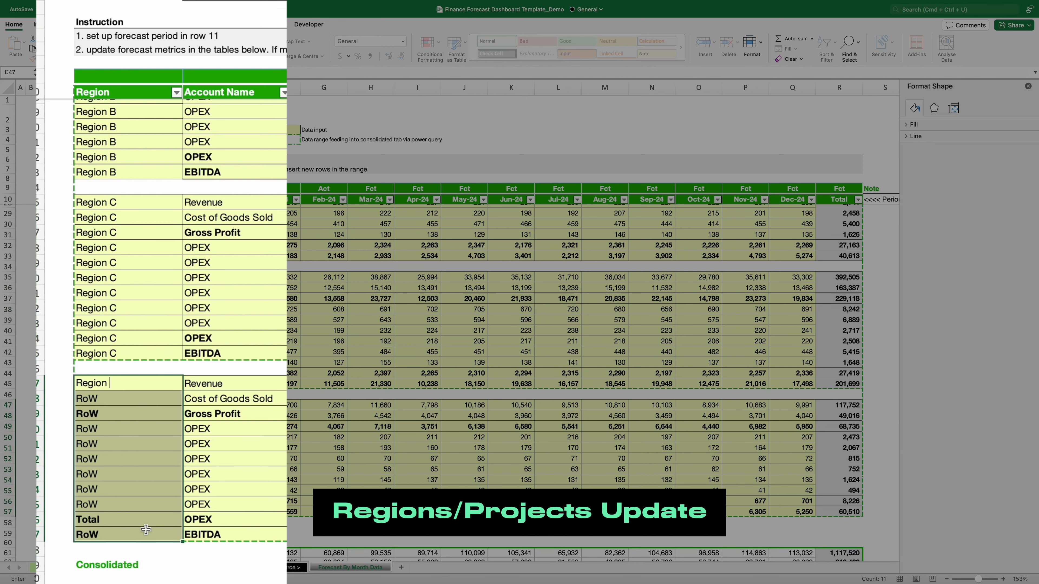
pyautogui.scroll(-3)
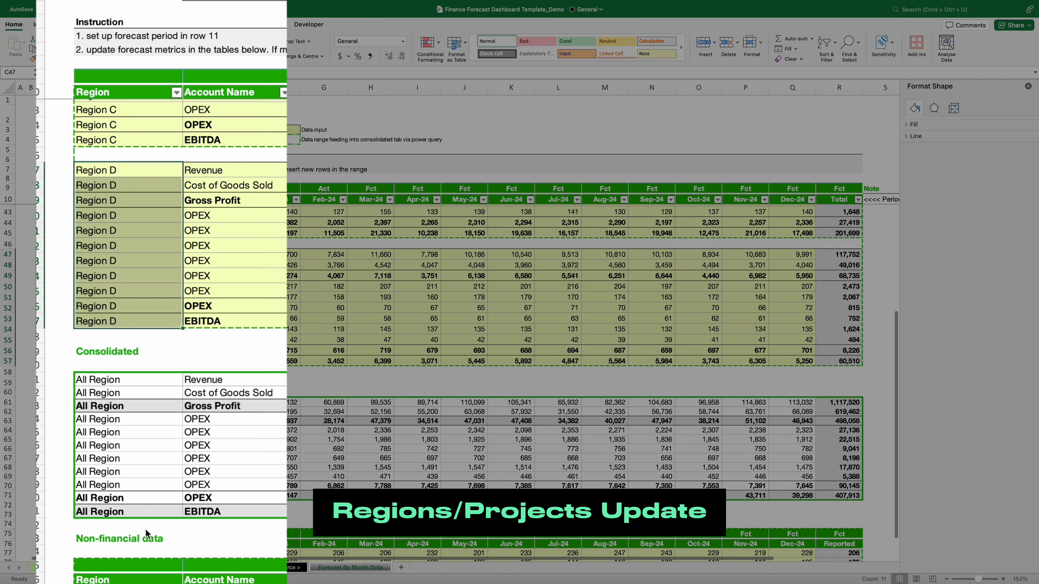
pyautogui.scroll(-3)
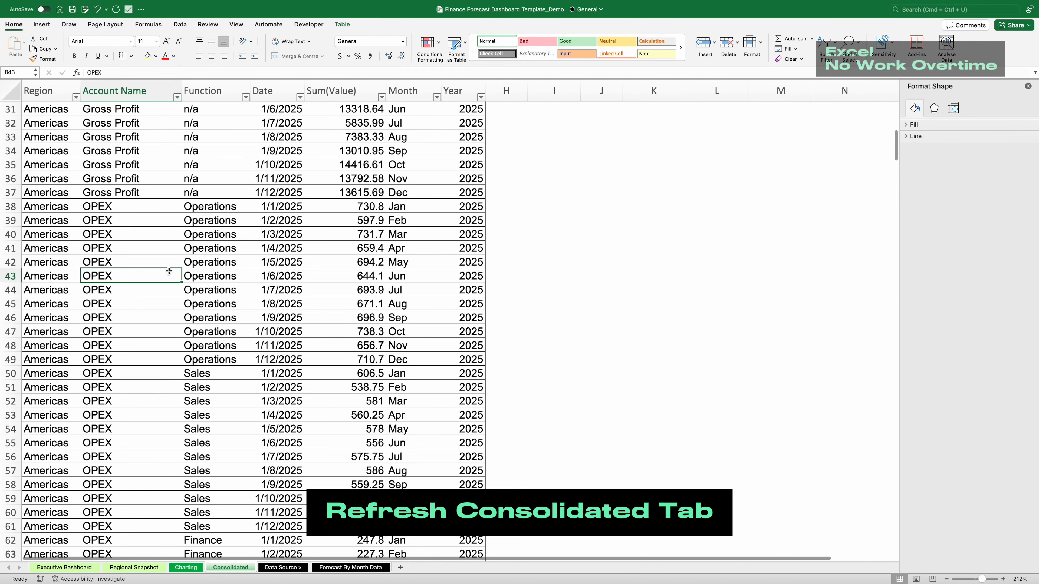
# - Refresh the Consolidated table from the Table ribbon so it shows Region A rows dated 2024
pyautogui.click(342, 24)
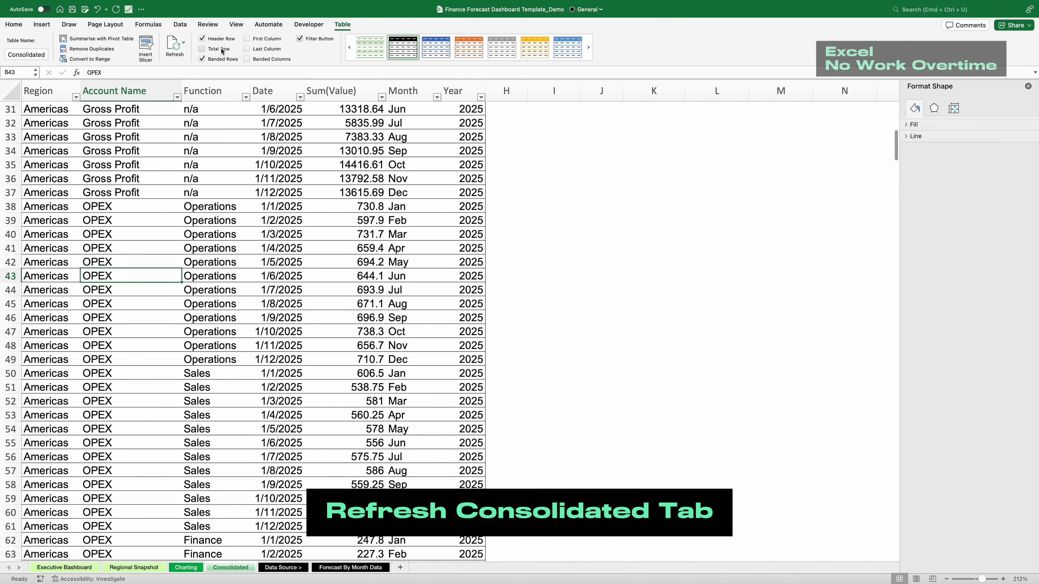
pyautogui.click(187, 47)
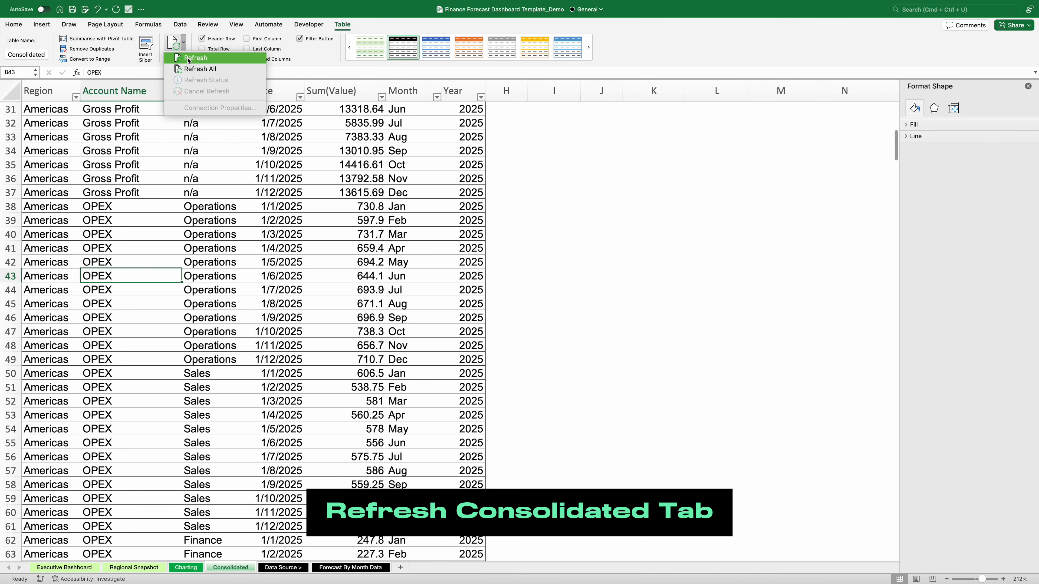
pyautogui.click(195, 57)
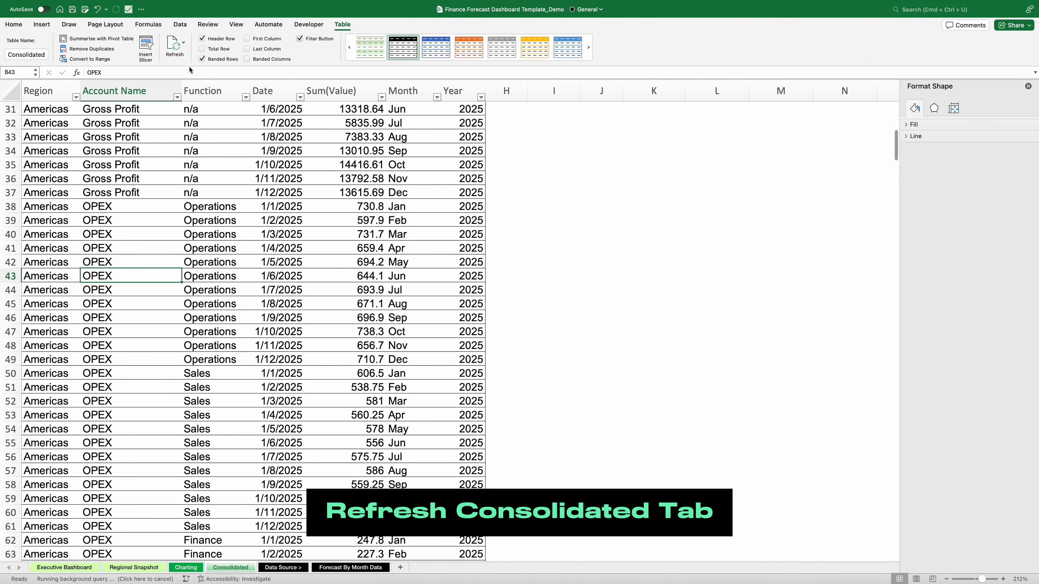
pyautogui.click(174, 46)
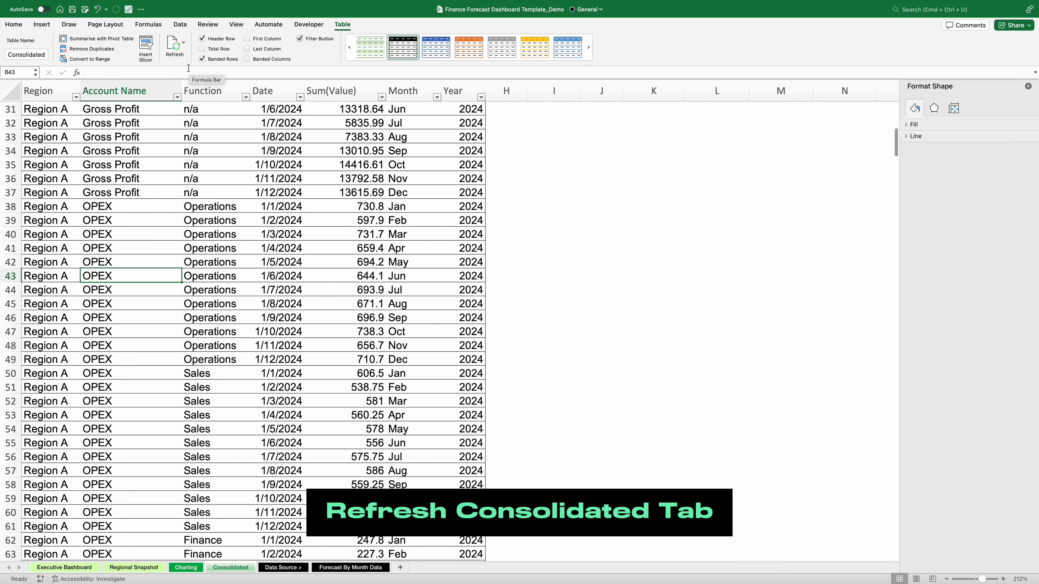
pyautogui.click(77, 91)
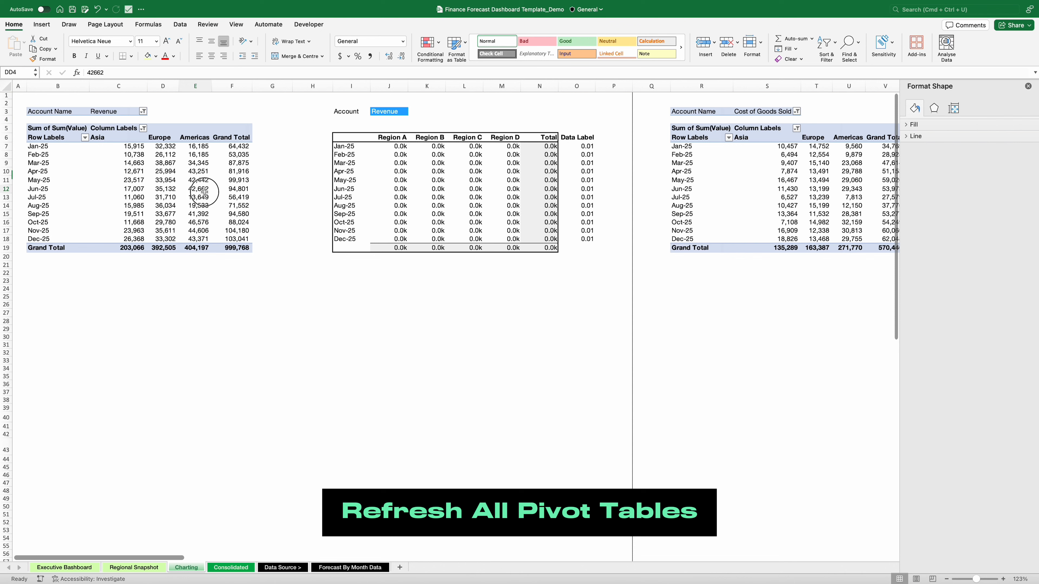
# - Refresh All pivot tables from PivotTable Analyse so the Charting sheet shows Region A–D for 2024
pyautogui.click(196, 188)
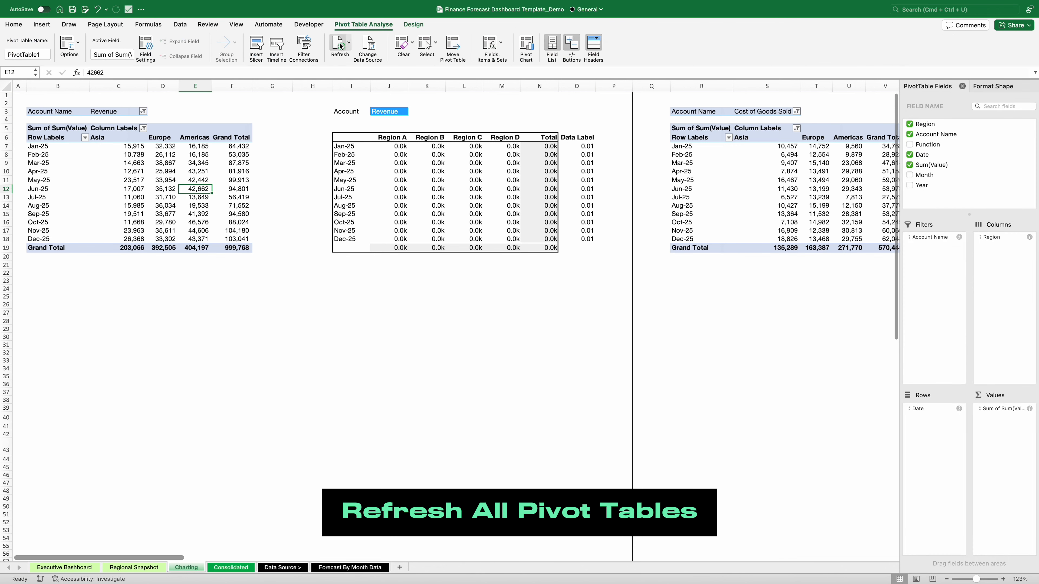
pyautogui.click(351, 44)
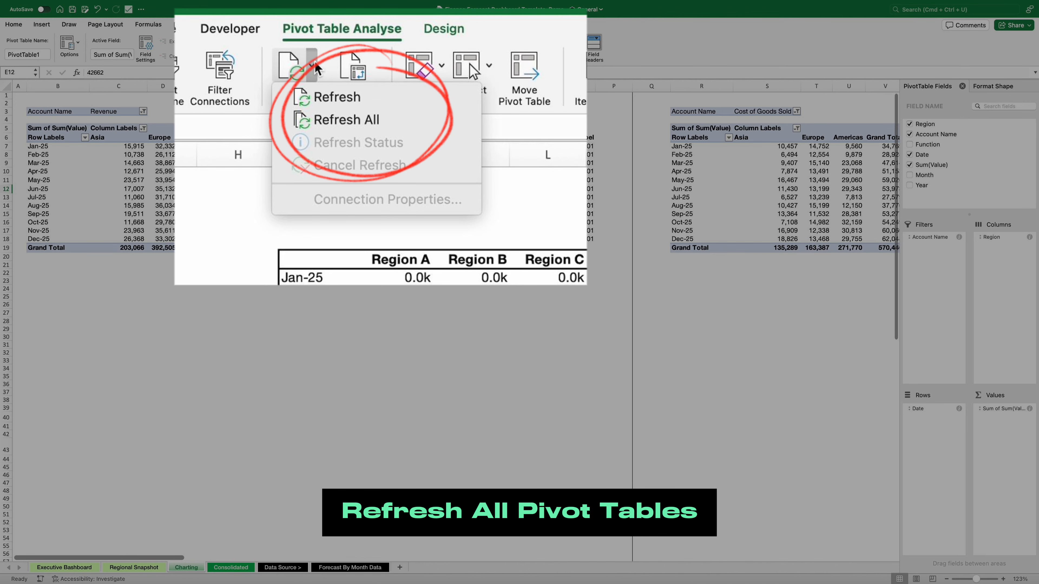
pyautogui.click(347, 120)
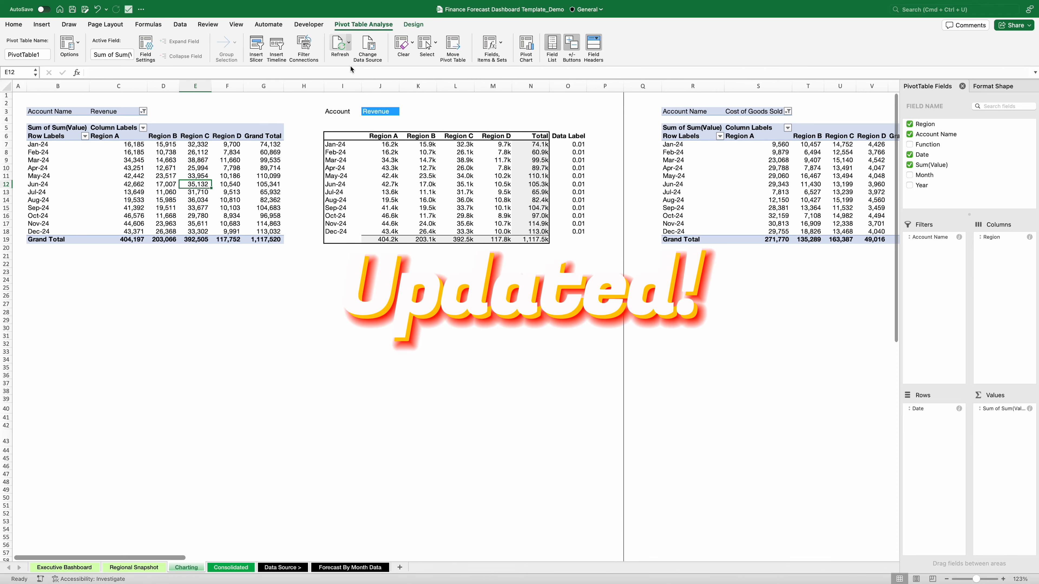
pyautogui.hscroll(3)
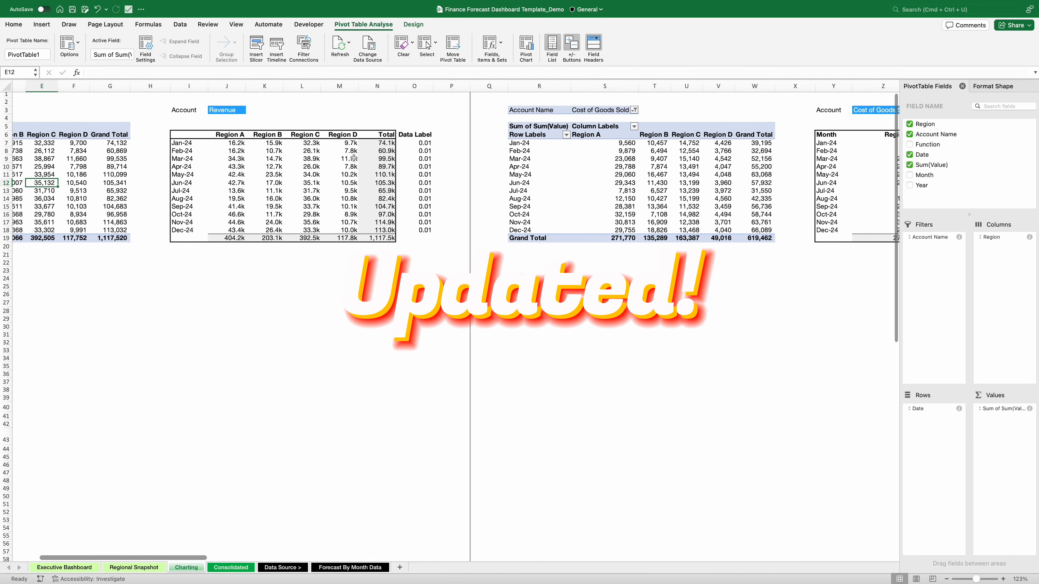
pyautogui.hscroll(3)
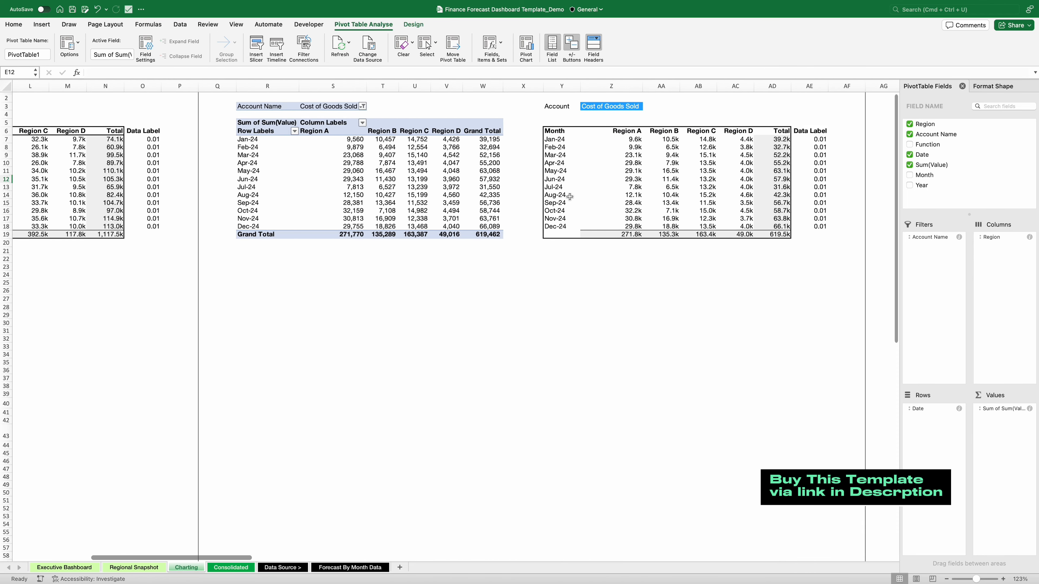
pyautogui.hscroll(3)
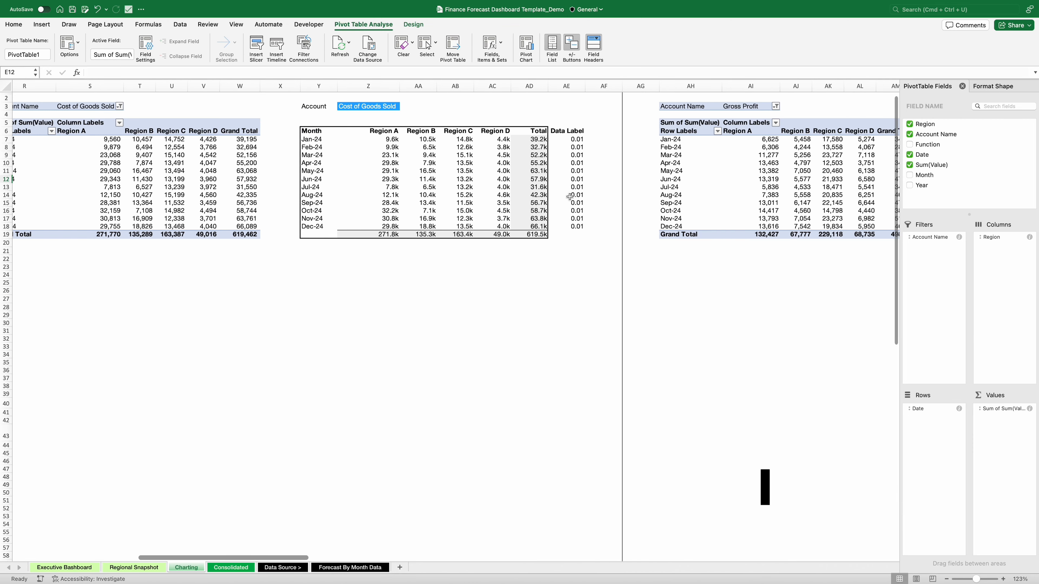
pyautogui.hscroll(3)
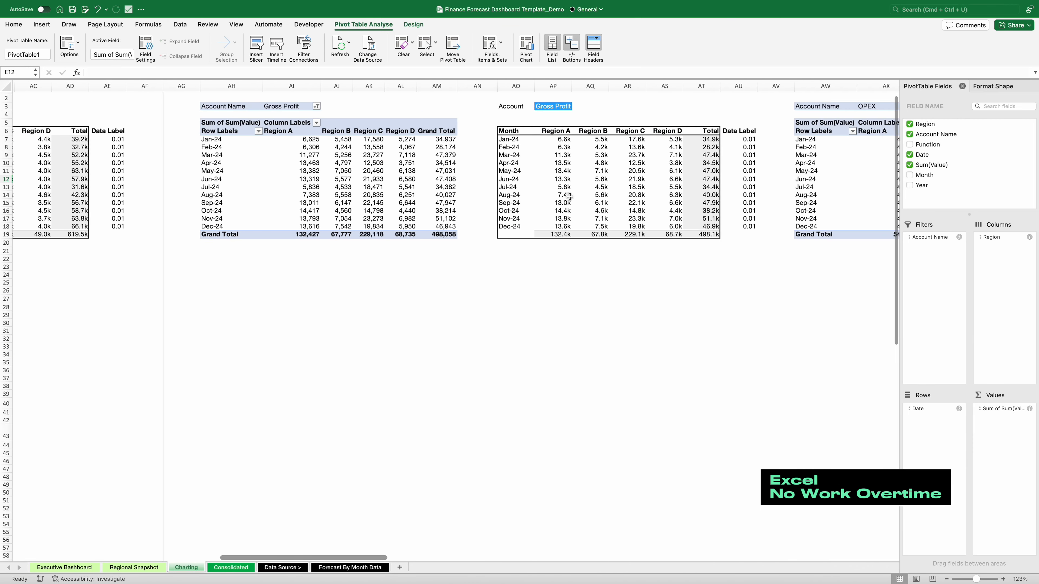
pyautogui.hscroll(3)
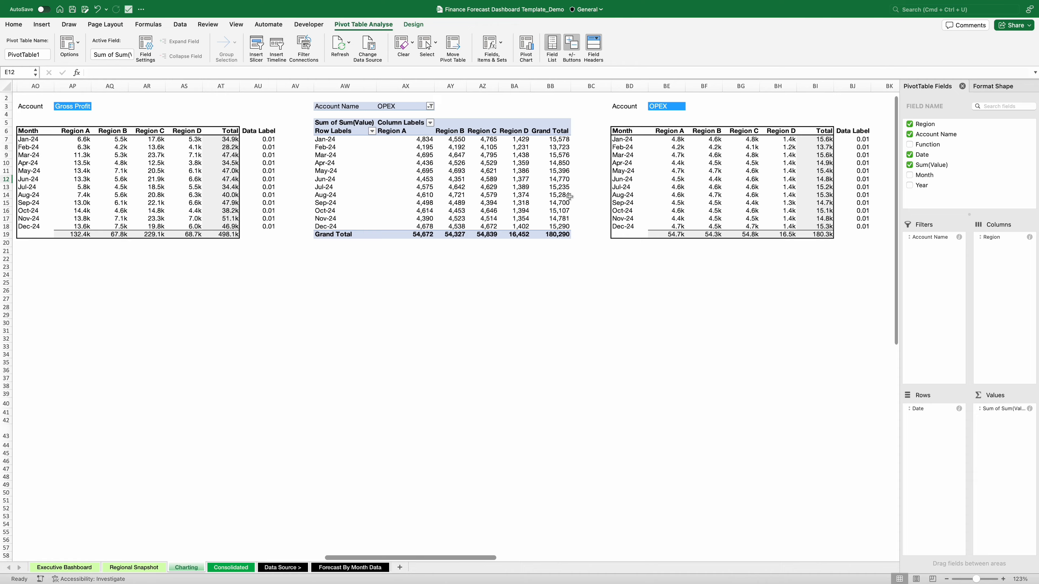
pyautogui.hscroll(3)
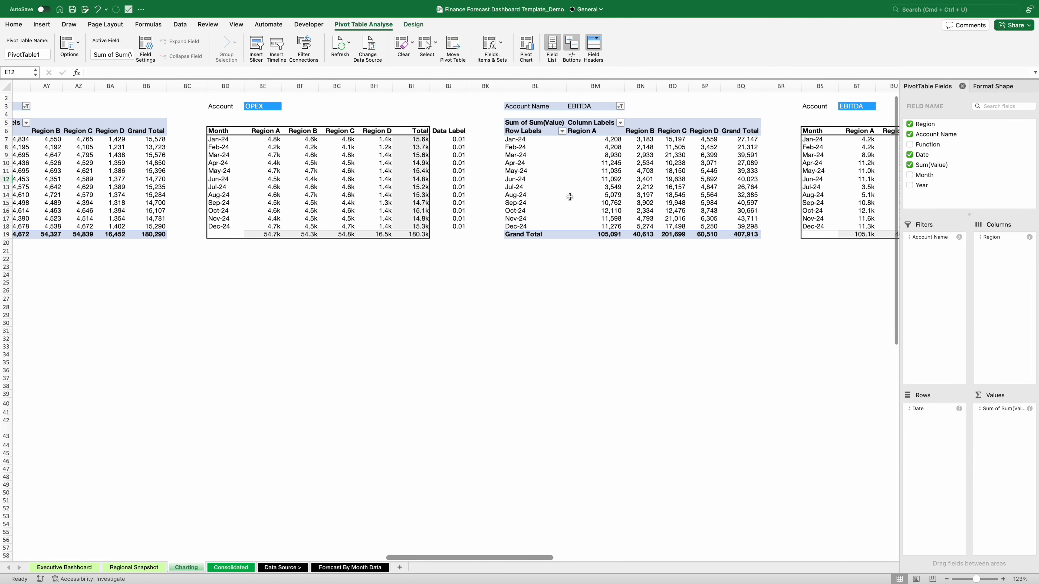
pyautogui.hscroll(3)
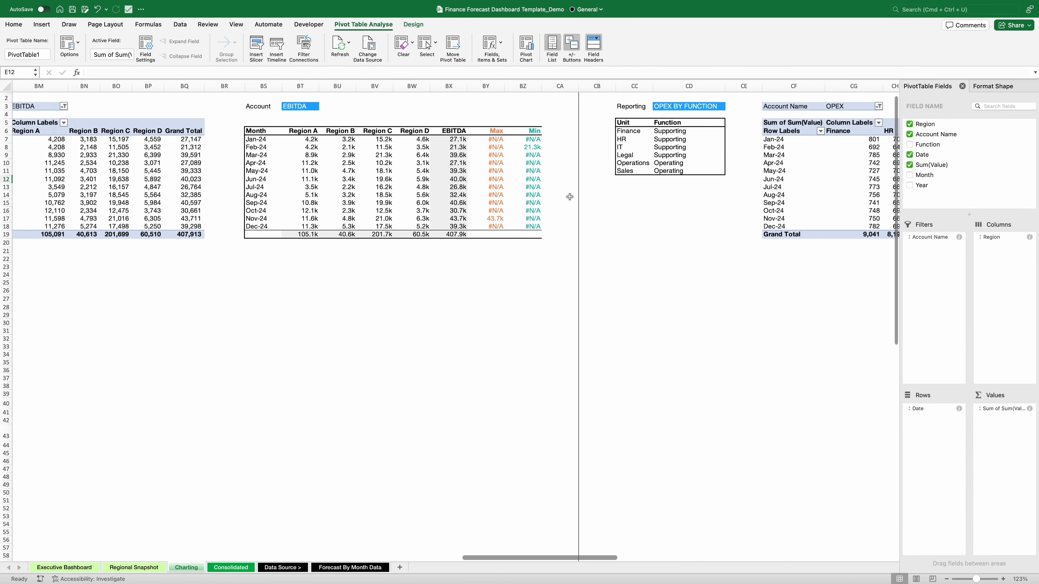
pyautogui.hscroll(3)
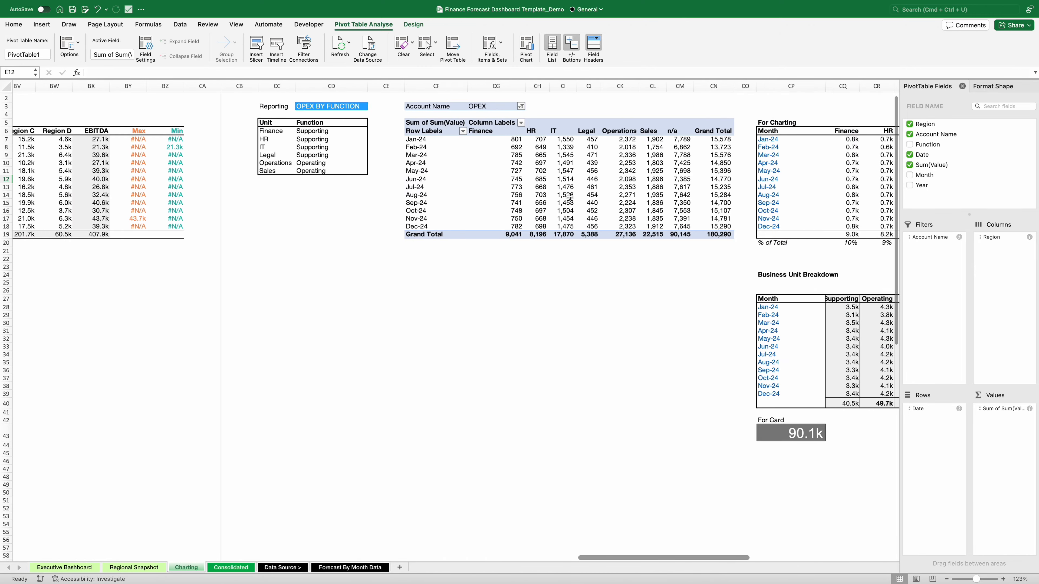
pyautogui.hscroll(3)
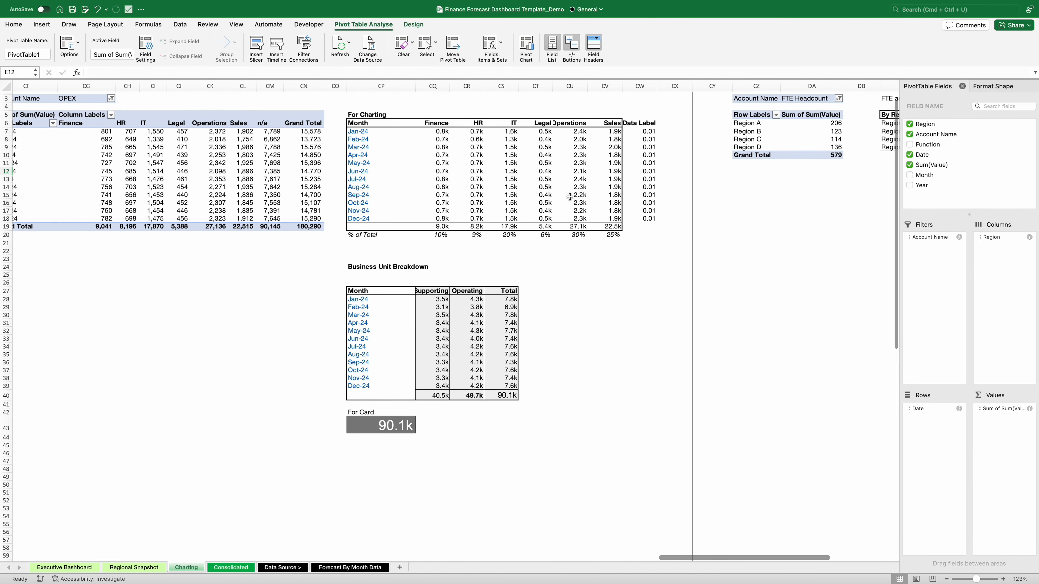
pyautogui.hscroll(3)
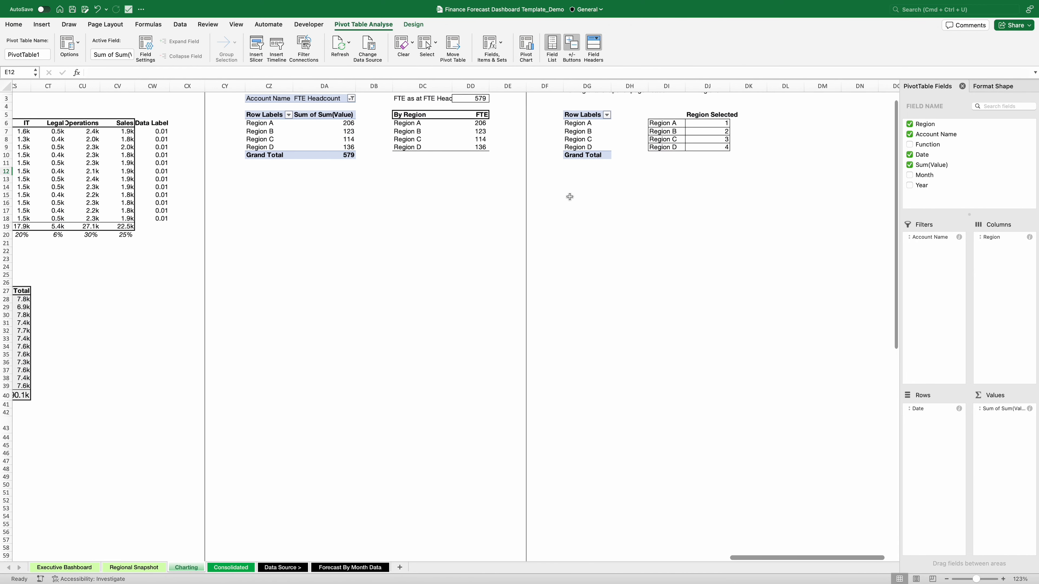
pyautogui.hscroll(-3)
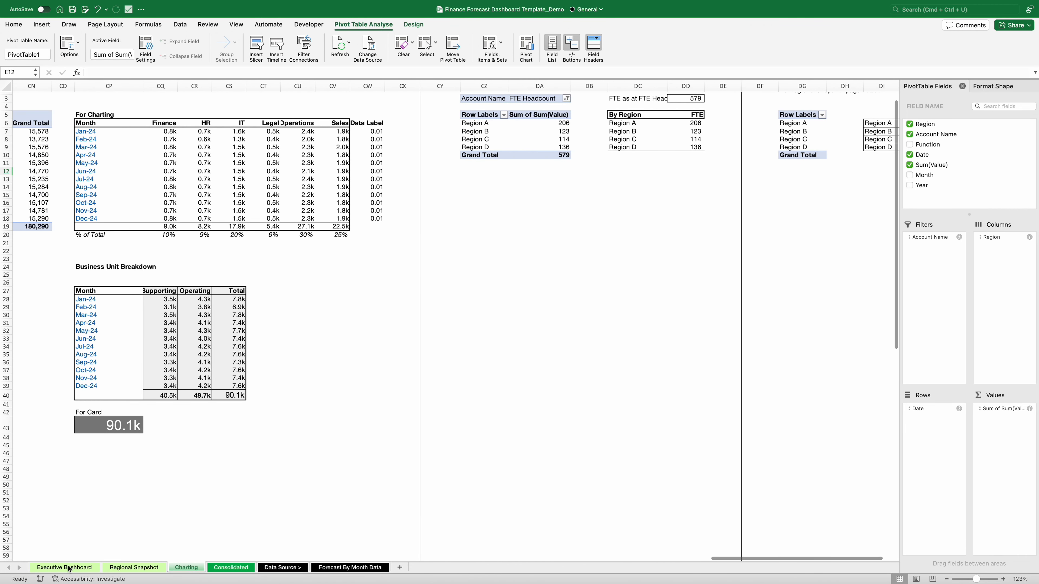
# - Cycle the dashboard's region slicer through Region A, B, C and D, ending on Region D
pyautogui.click(133, 567)
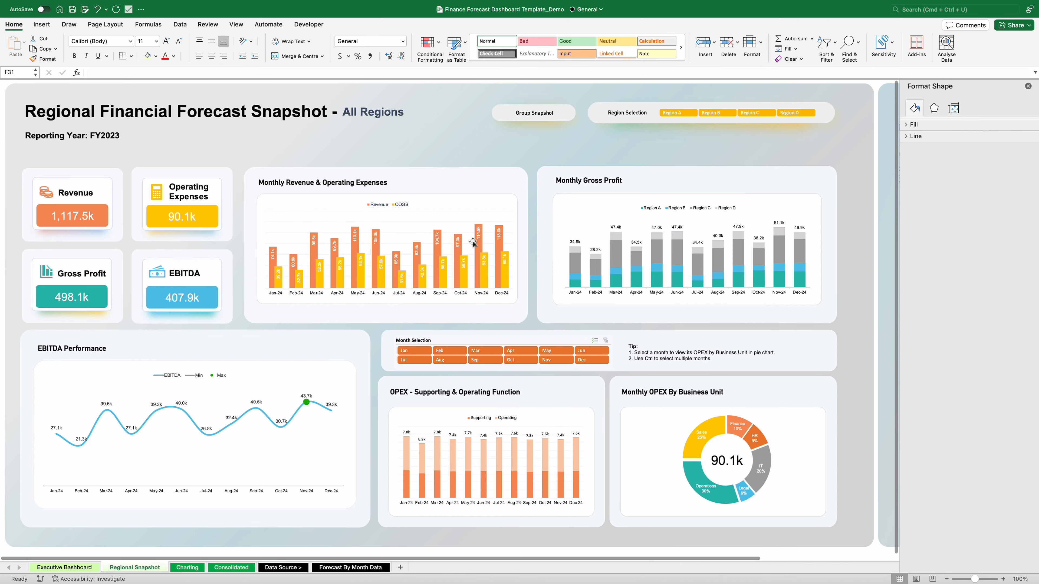
pyautogui.click(677, 113)
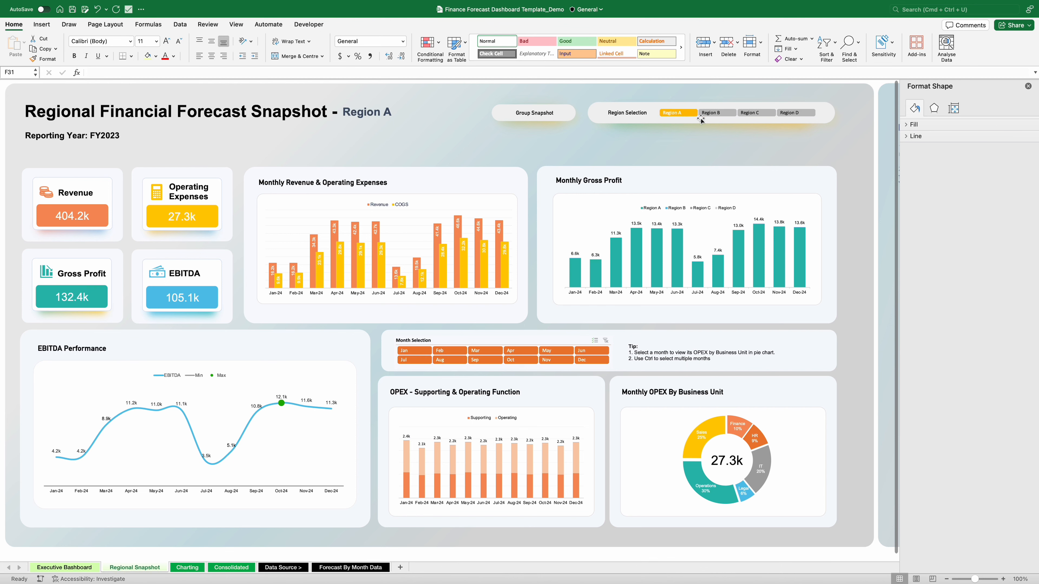
pyautogui.click(717, 113)
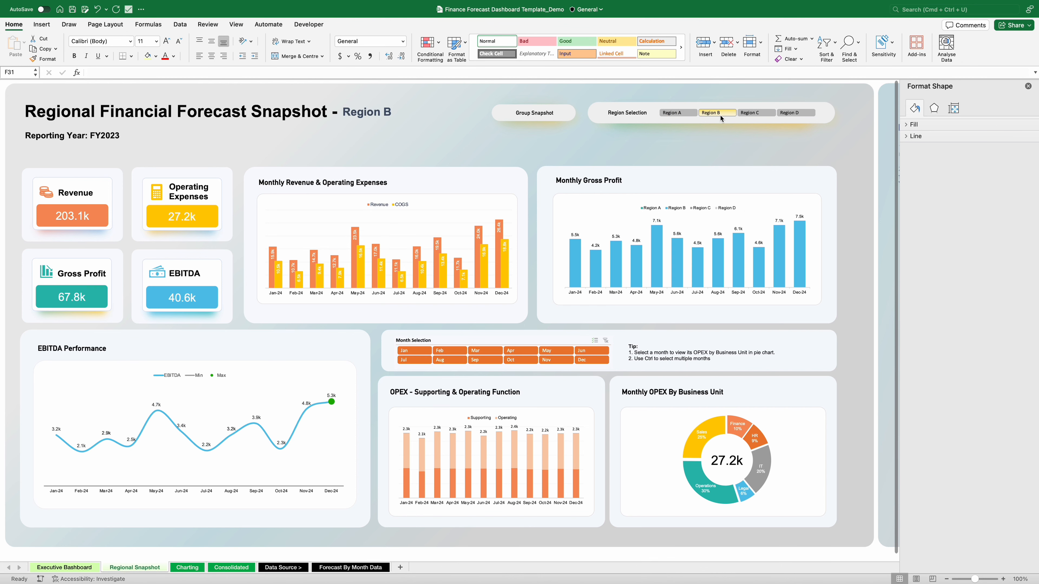
pyautogui.click(732, 118)
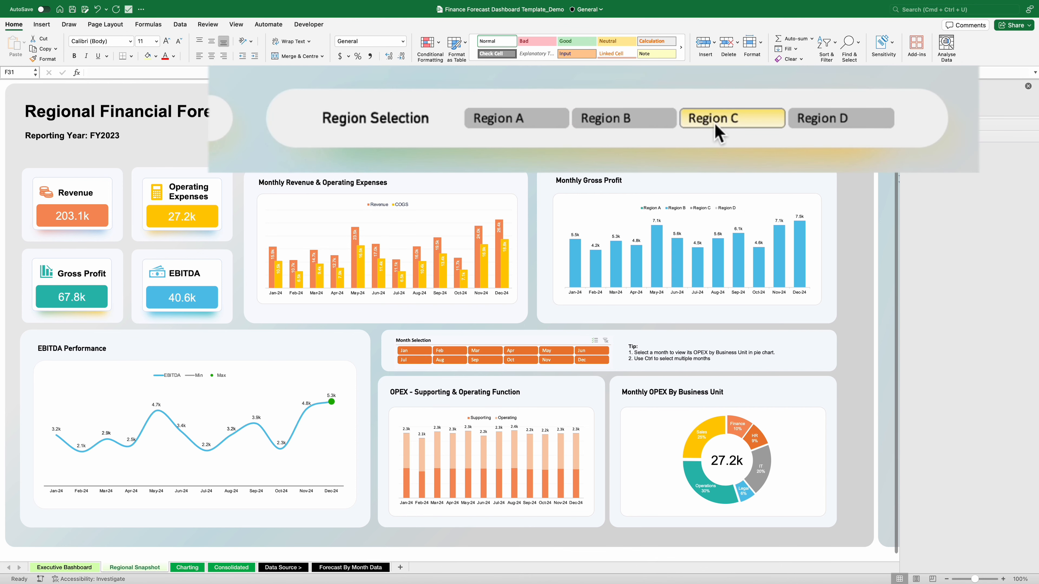
pyautogui.click(841, 118)
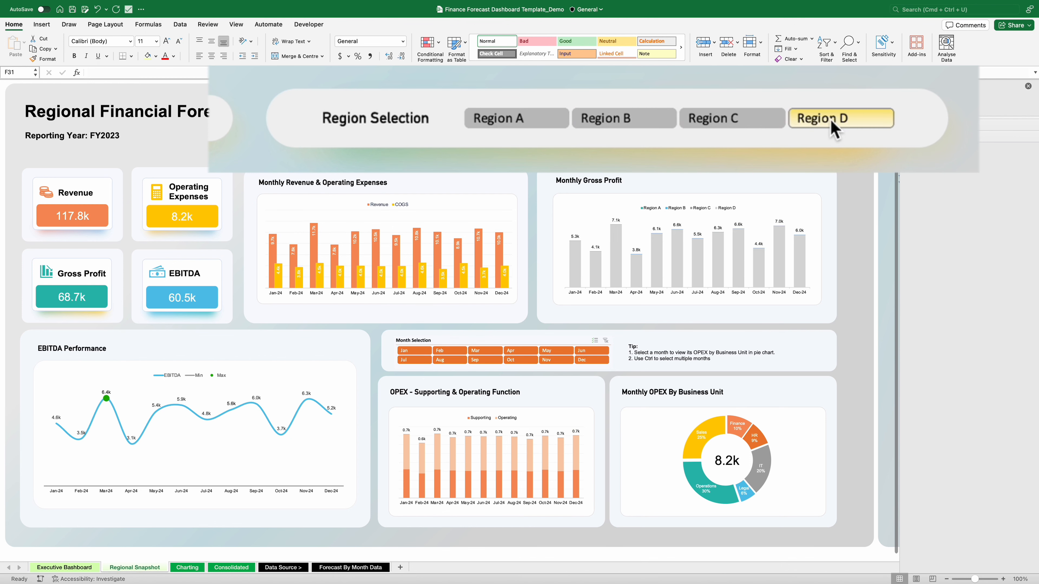